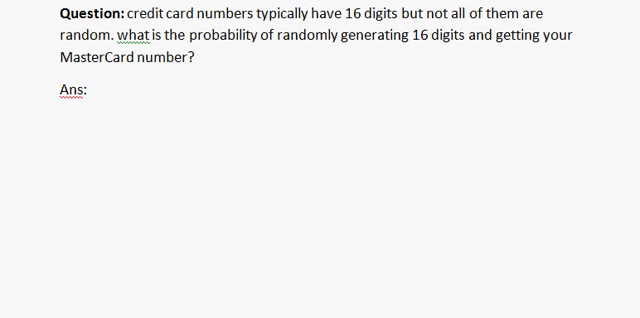
mouse_move(473, 134)
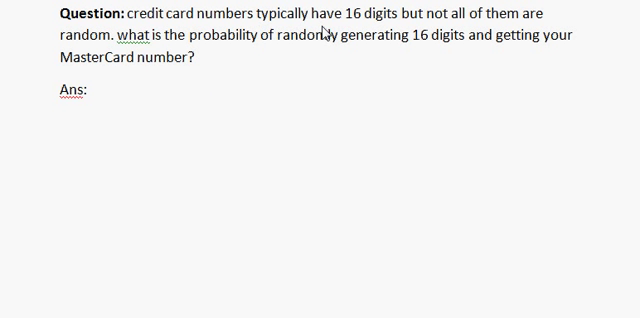
mouse_move(171, 81)
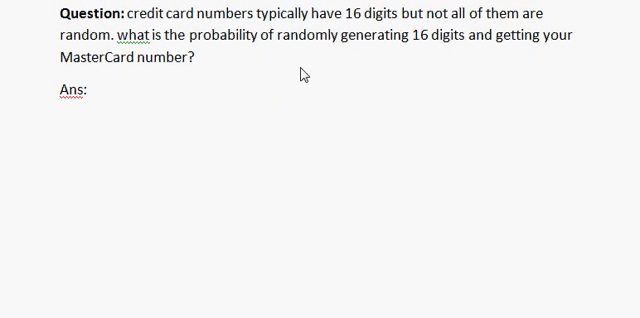
mouse_move(408, 70)
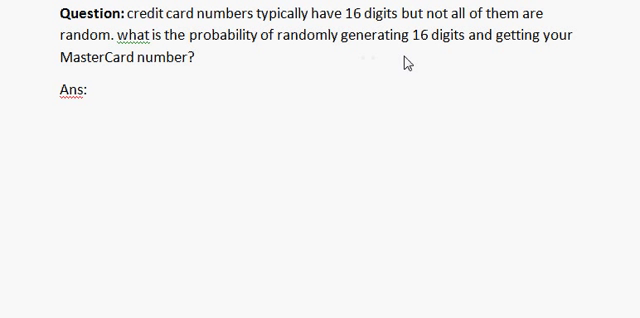
mouse_move(87, 164)
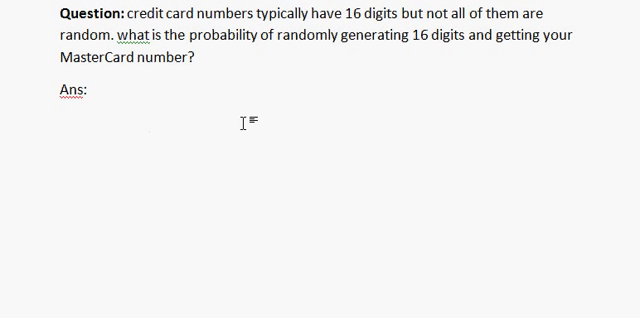
text(The)
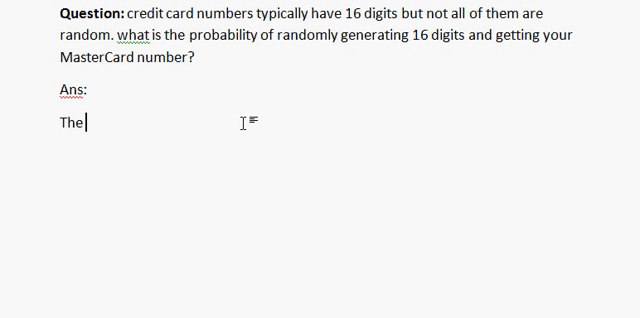
text(requi)
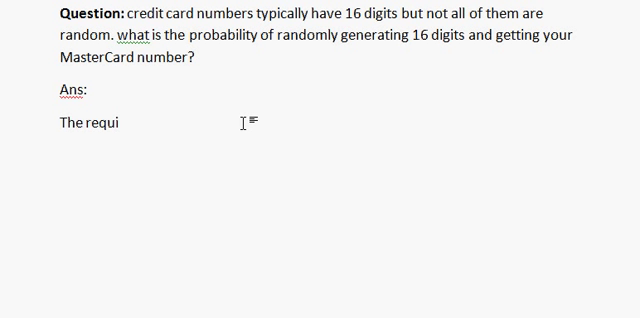
text(red prob)
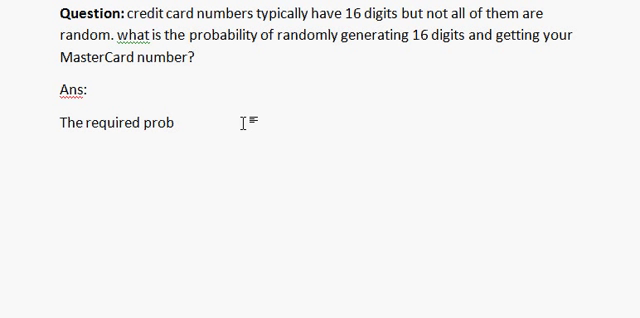
text(ability = 1)
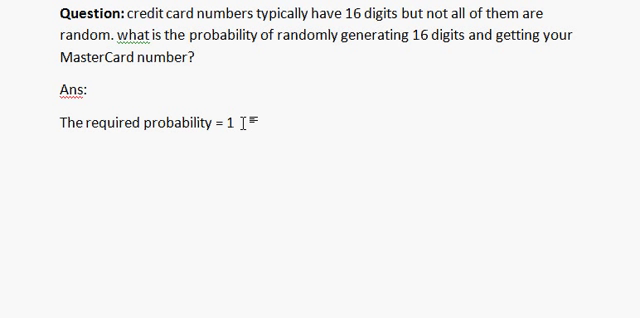
text(/10*10*10*)
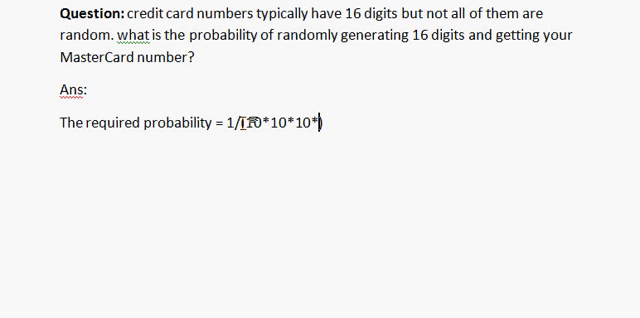
text(10..... 16t))
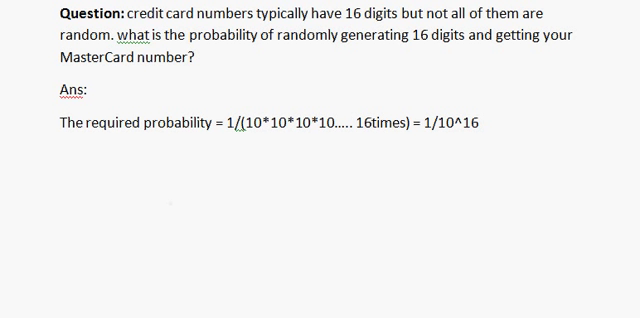
mouse_move(375, 120)
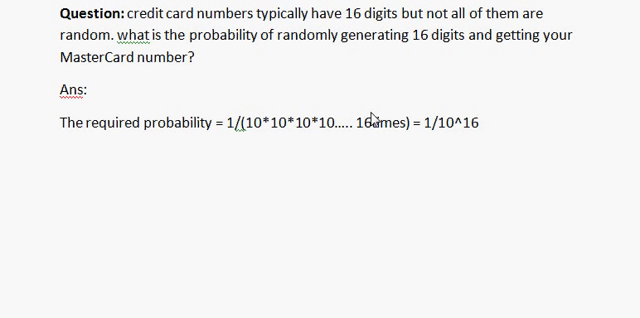